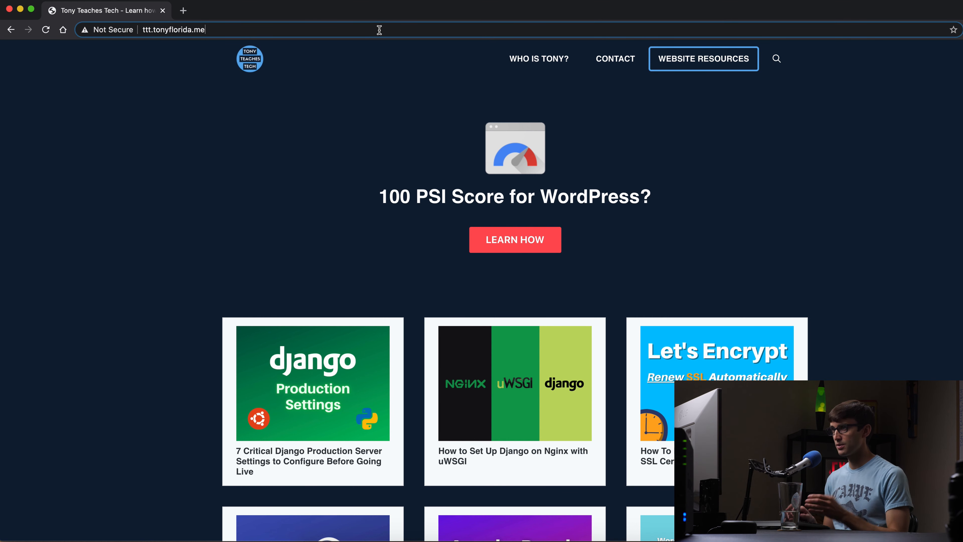
Visit /wp-admin/ and trim the redirect query so the address is just wp-login.php
text(/wp-admin/)
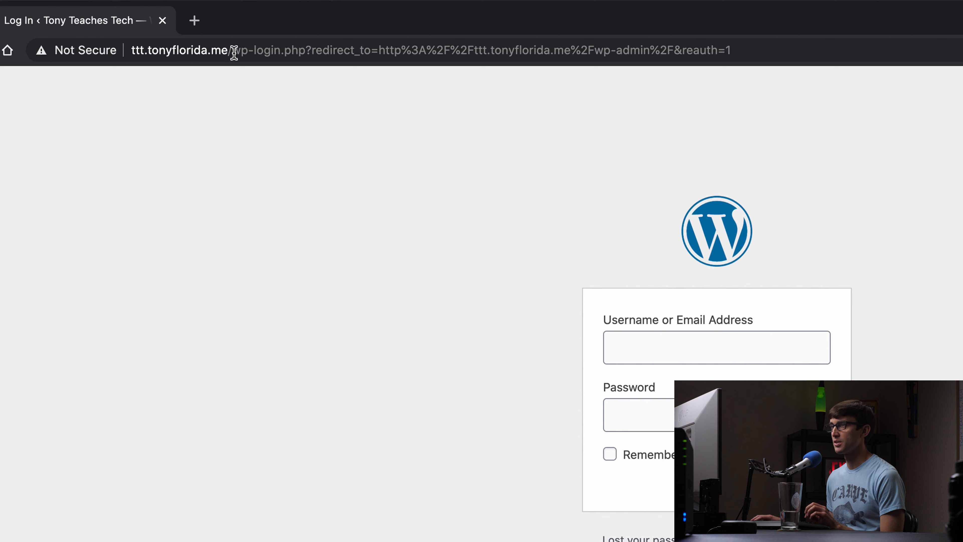
click(178, 50)
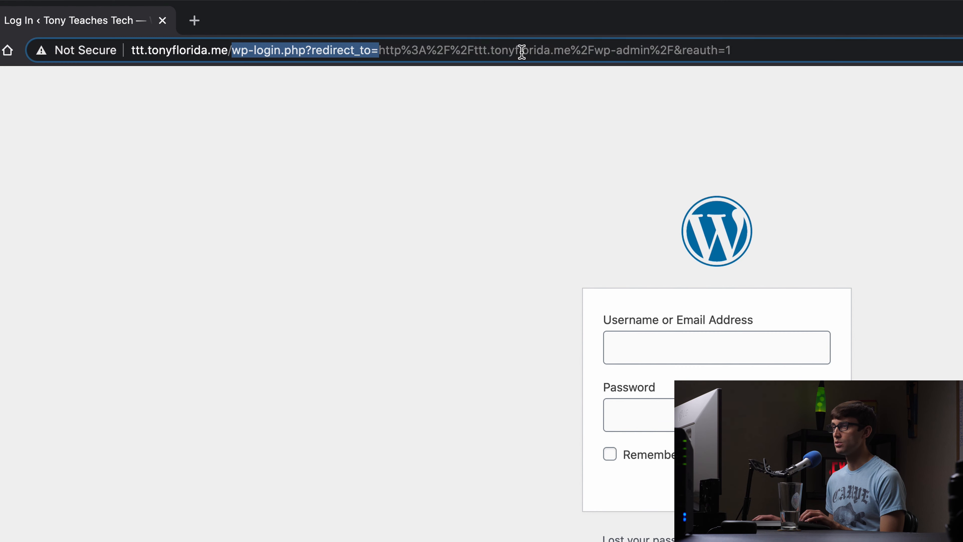
click(717, 348)
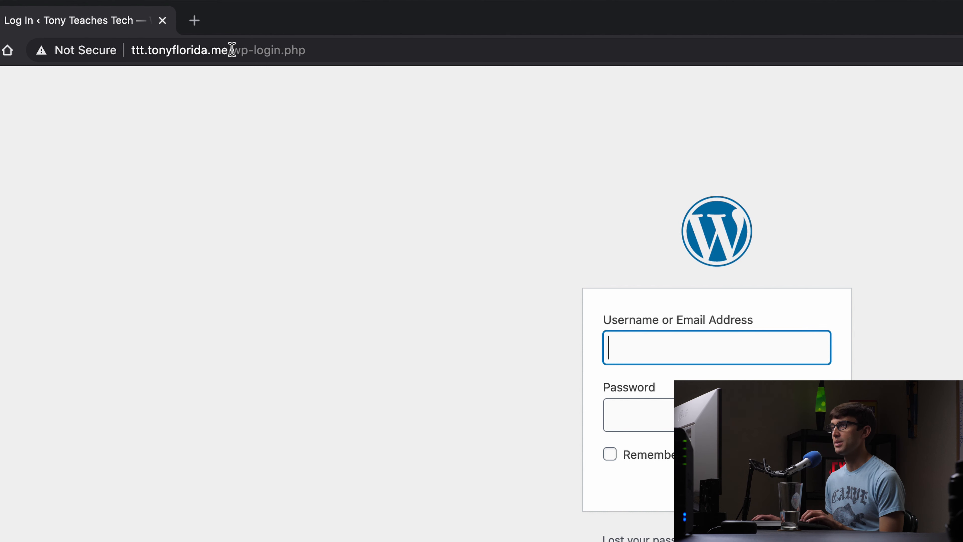
click(219, 49)
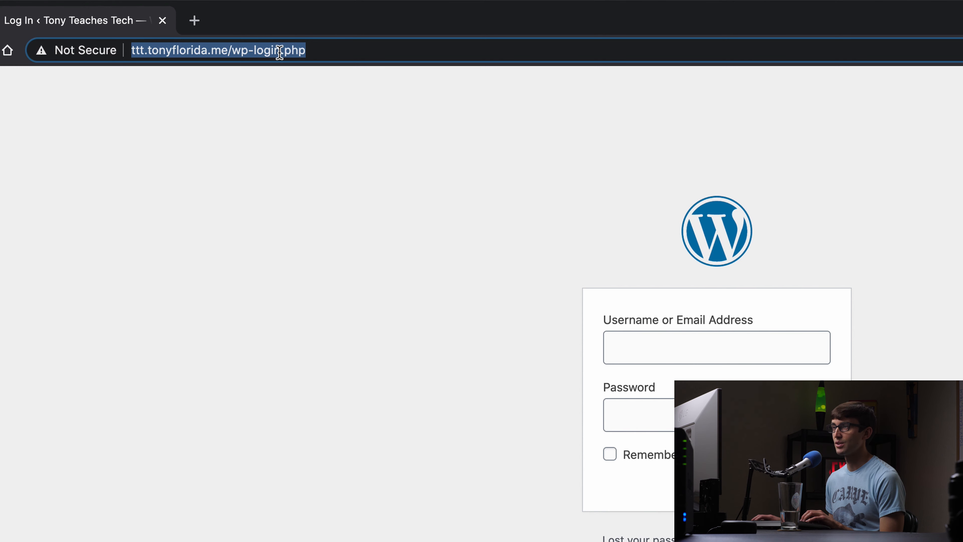
click(276, 50)
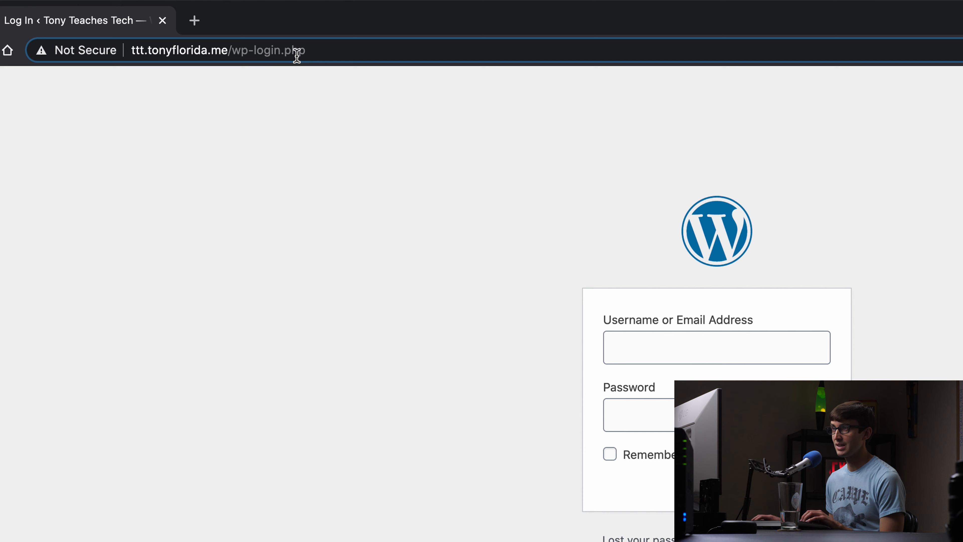
click(716, 347)
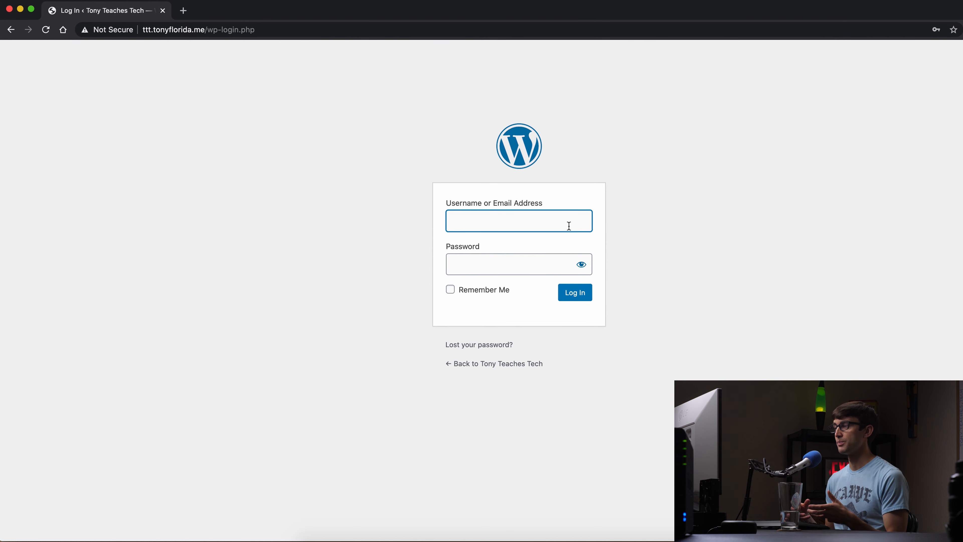
Log in with username tony and the password to land on the admin Dashboard
text(tony)
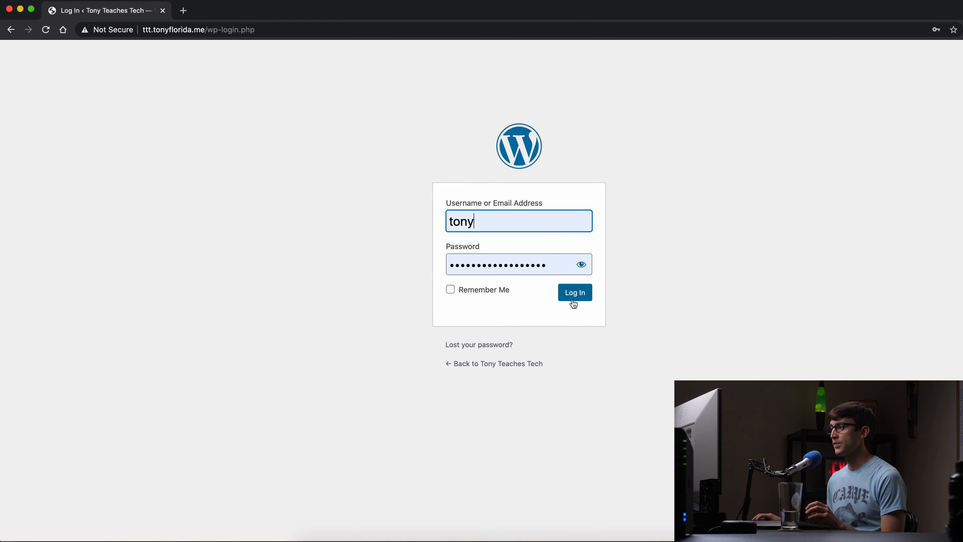
click(574, 292)
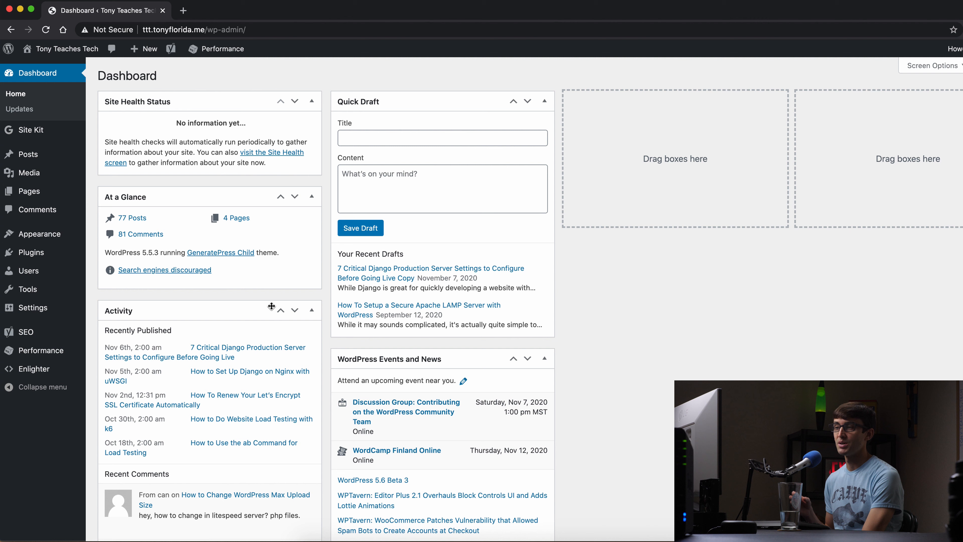
mouse_move(31, 307)
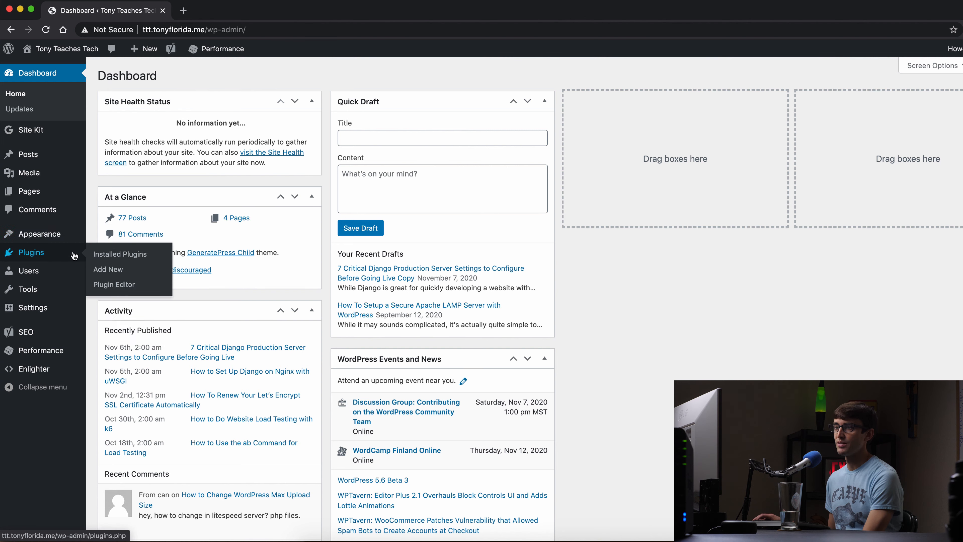
Go to Installed Plugins, enter Perfmatters Settings and scroll to Change Login URL (currently 'hideme')
click(120, 254)
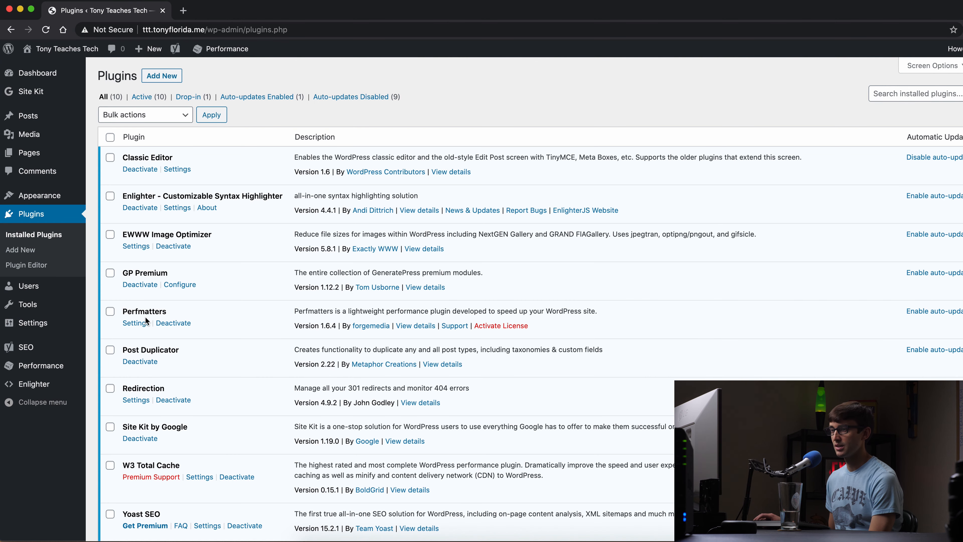
click(136, 322)
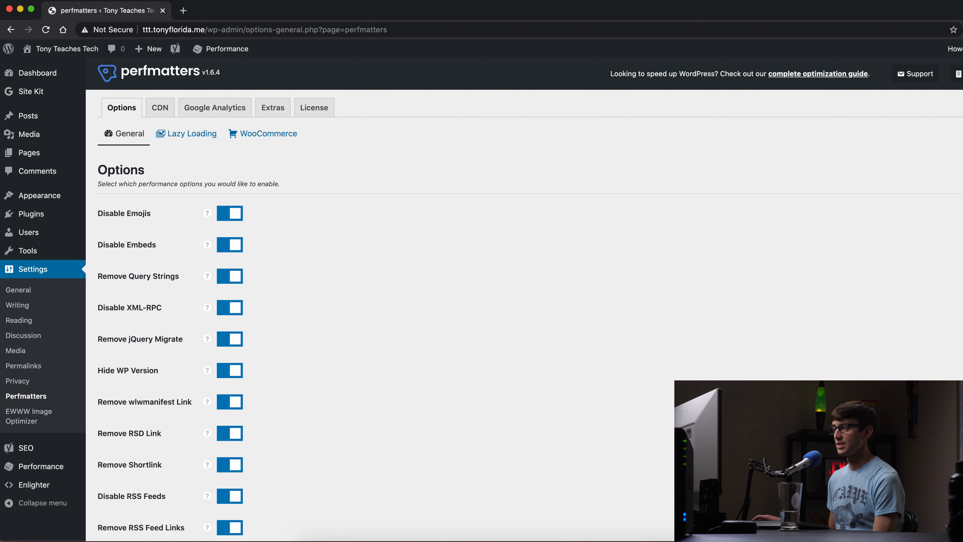
scroll(down, 3)
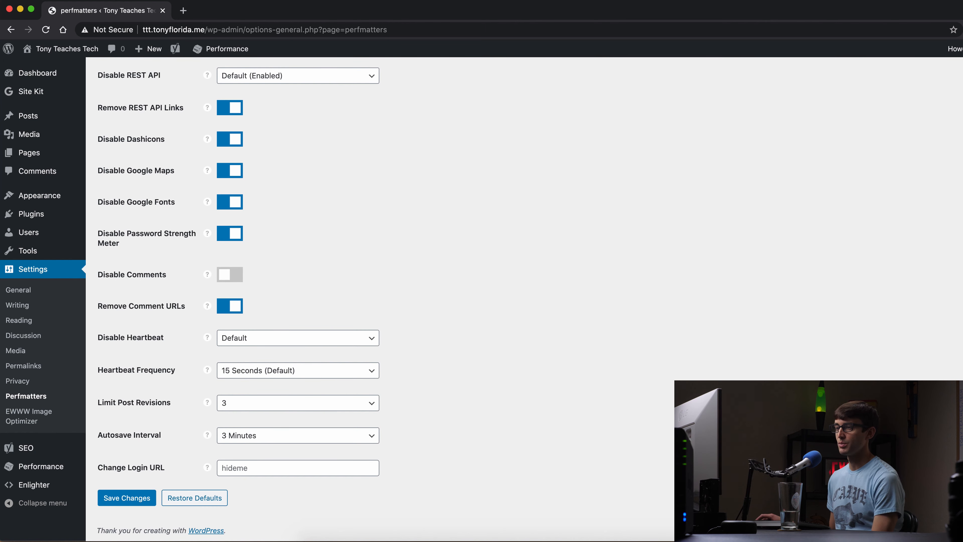
scroll(down, 3)
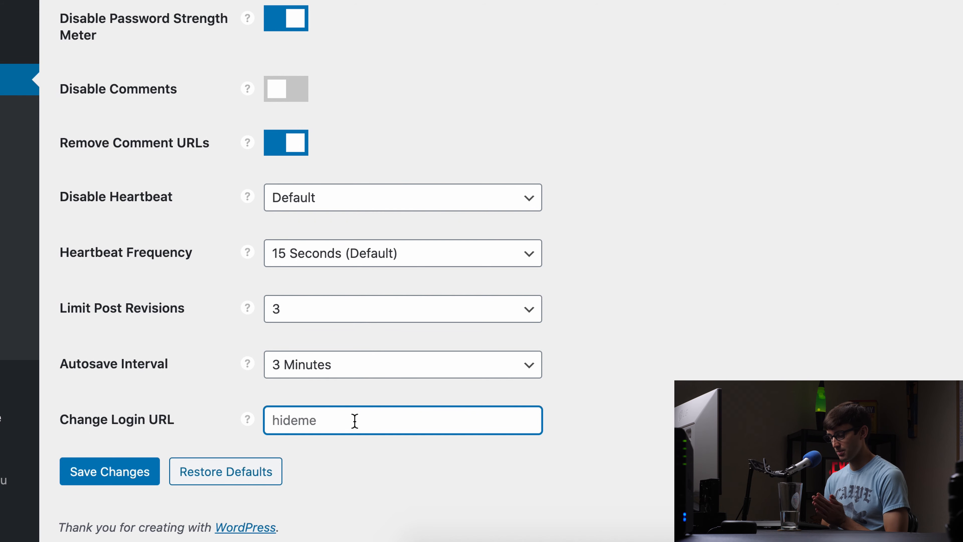
Set Change Login URL to 'tony-login' and save the Perfmatters settings
text(tony)
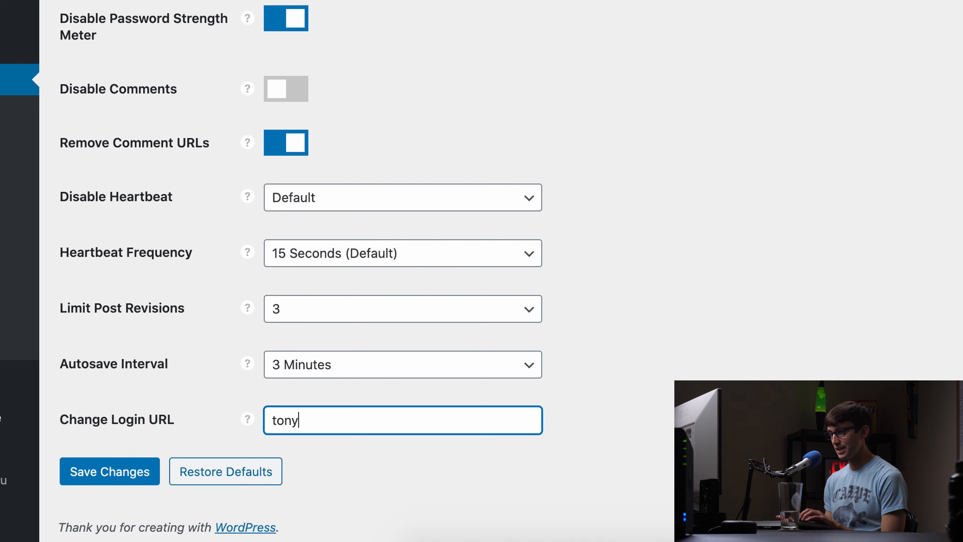
text(-login)
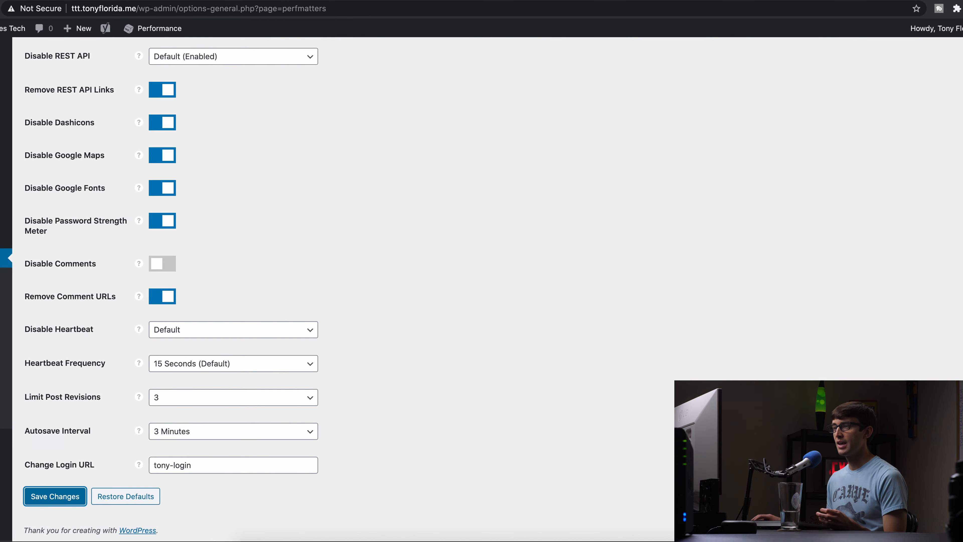
click(54, 496)
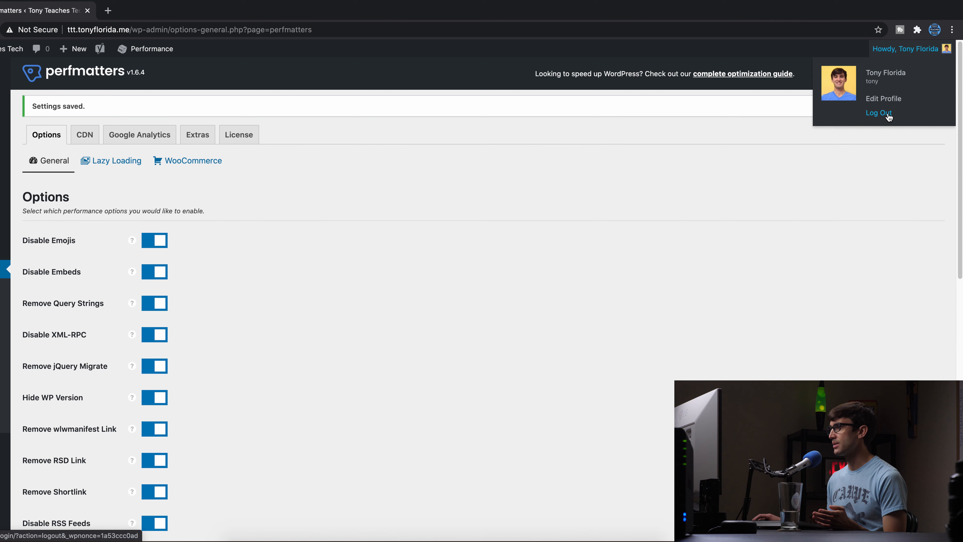
Log out from the Howdy menu and return to the site homepage address
click(878, 113)
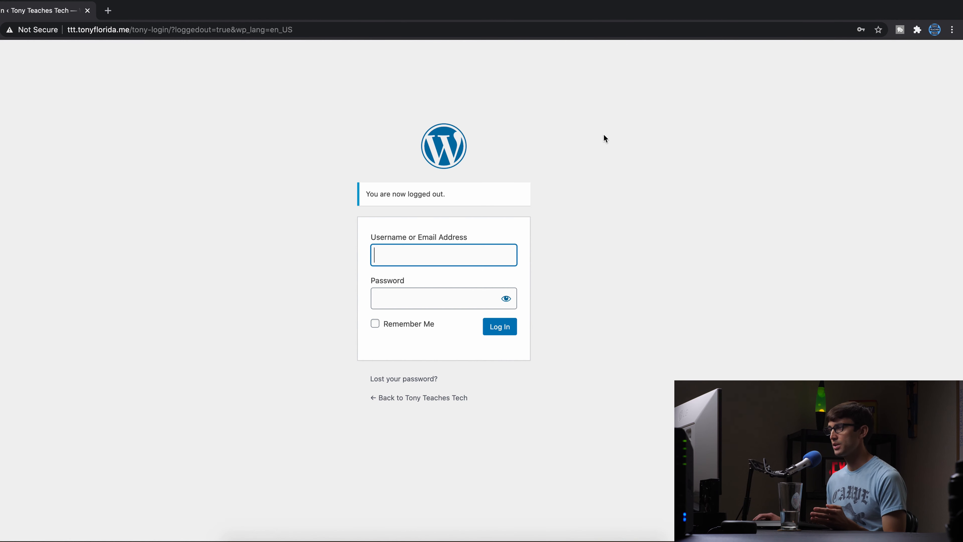
click(178, 30)
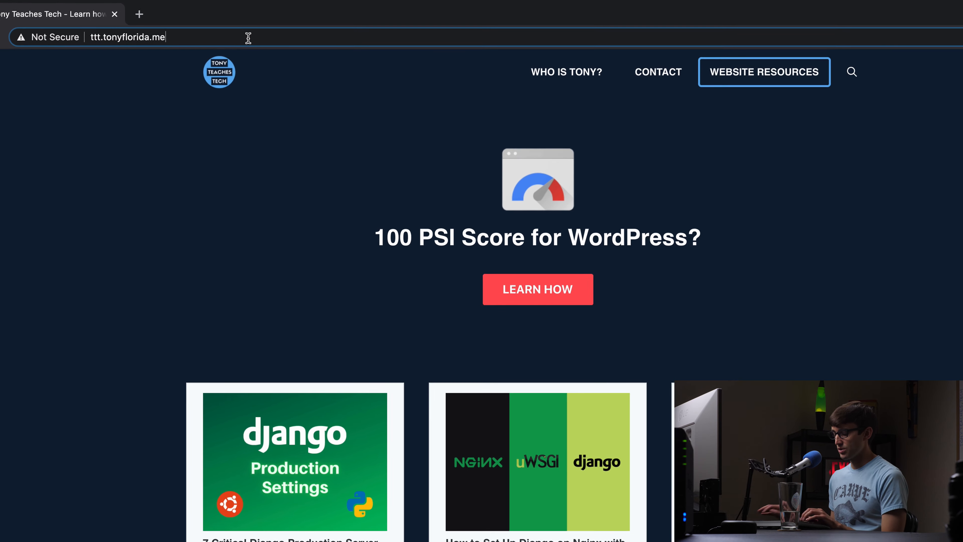
Check /login, /admin and /wp-admin return page not found, then sign in at /tony-login/
text(/login)
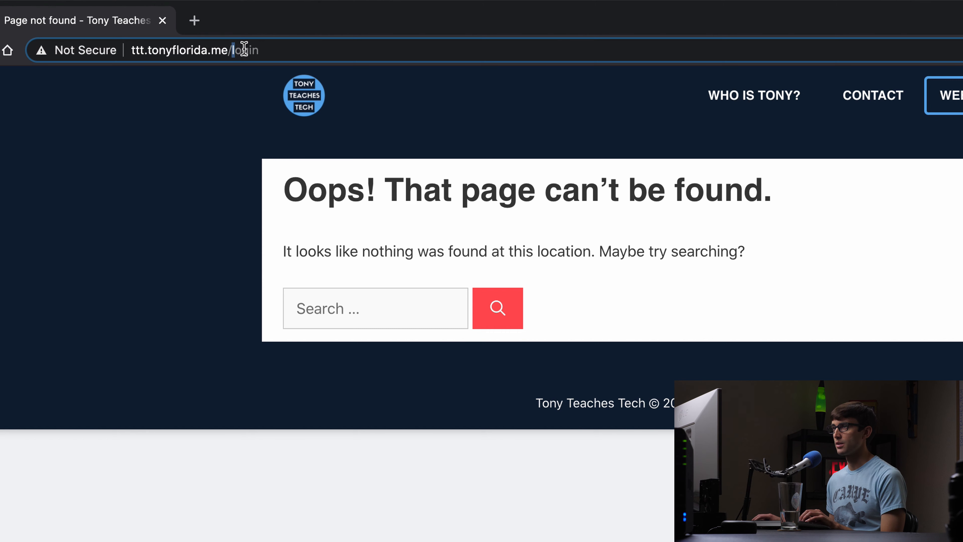
text(admin)
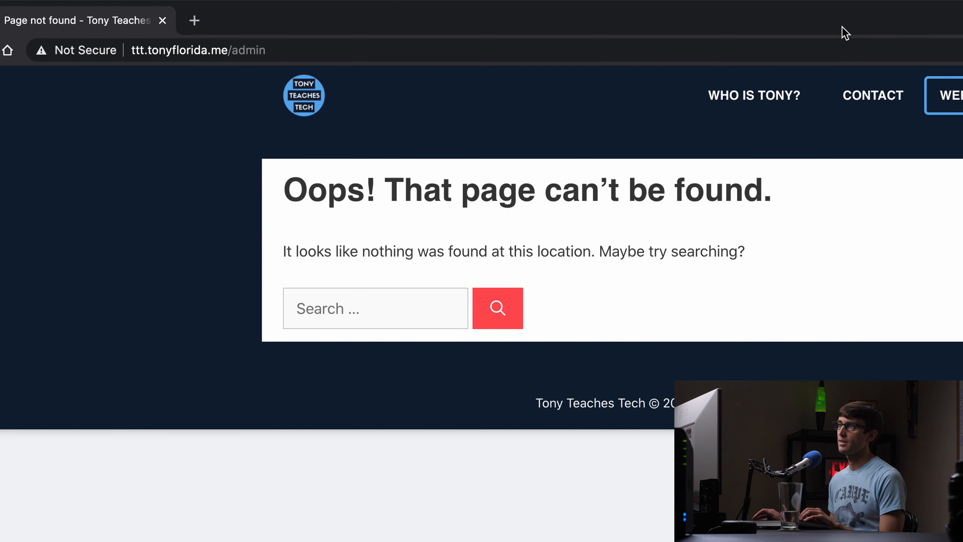
double_click(247, 50)
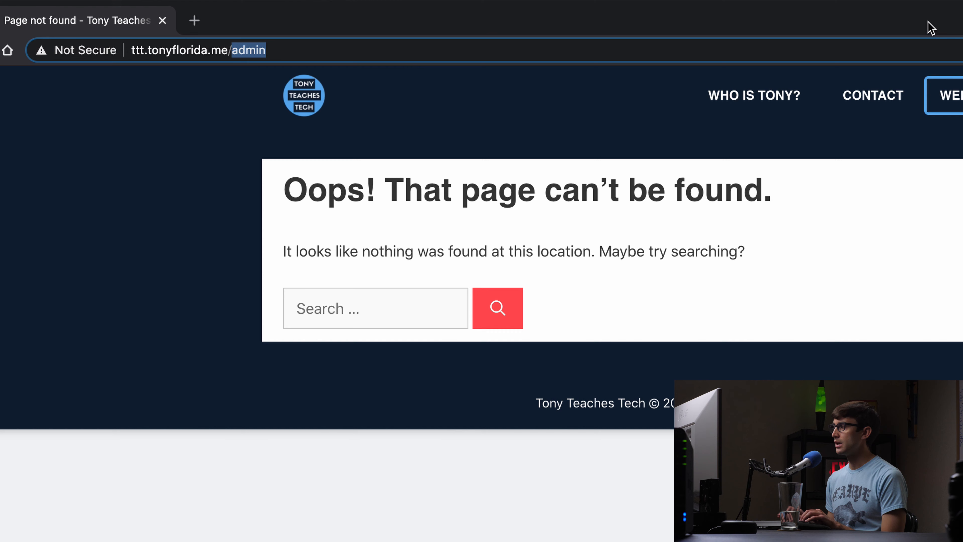
text(wp-admin)
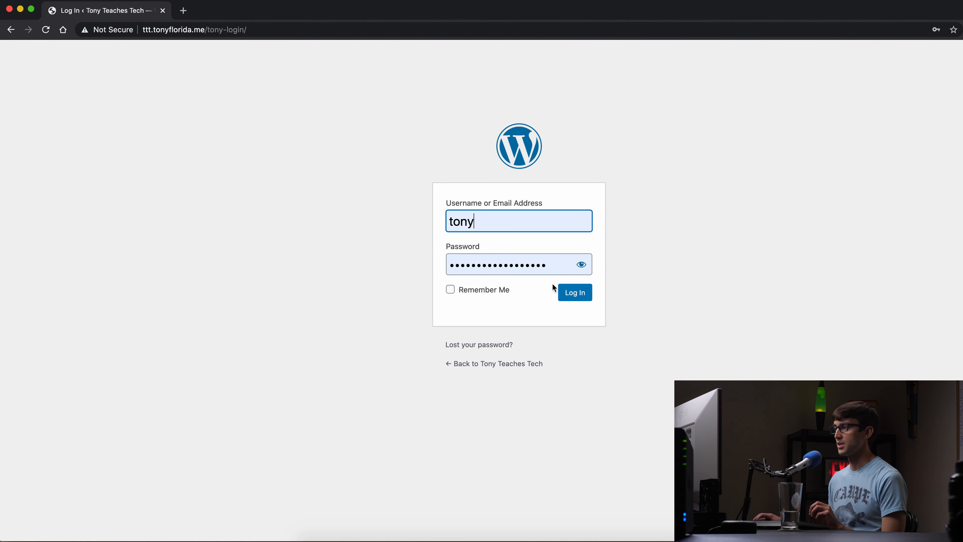
click(574, 292)
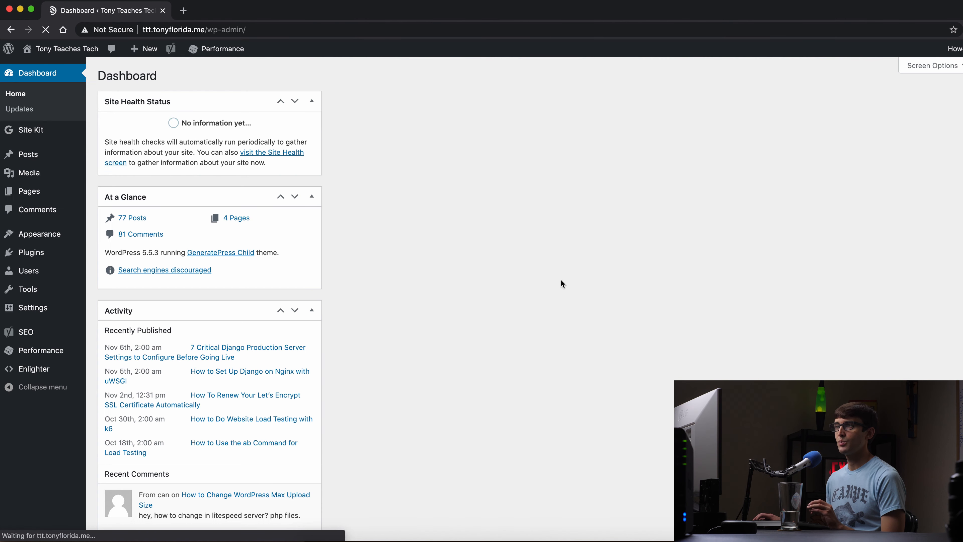